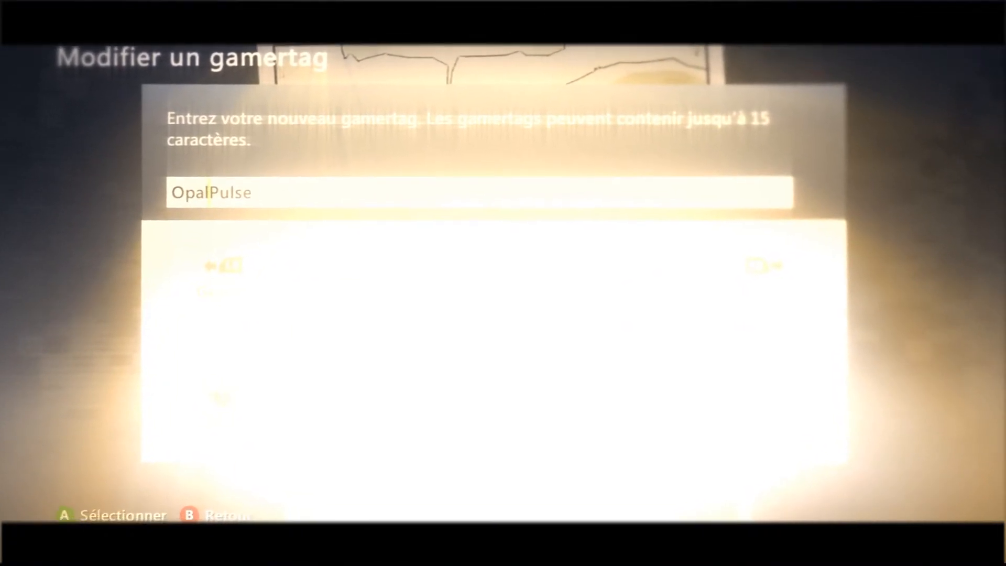
Enter 'OpalPulse' as the new gamertag with the on-screen keyboard
{"action": "type", "text": "\" \""}
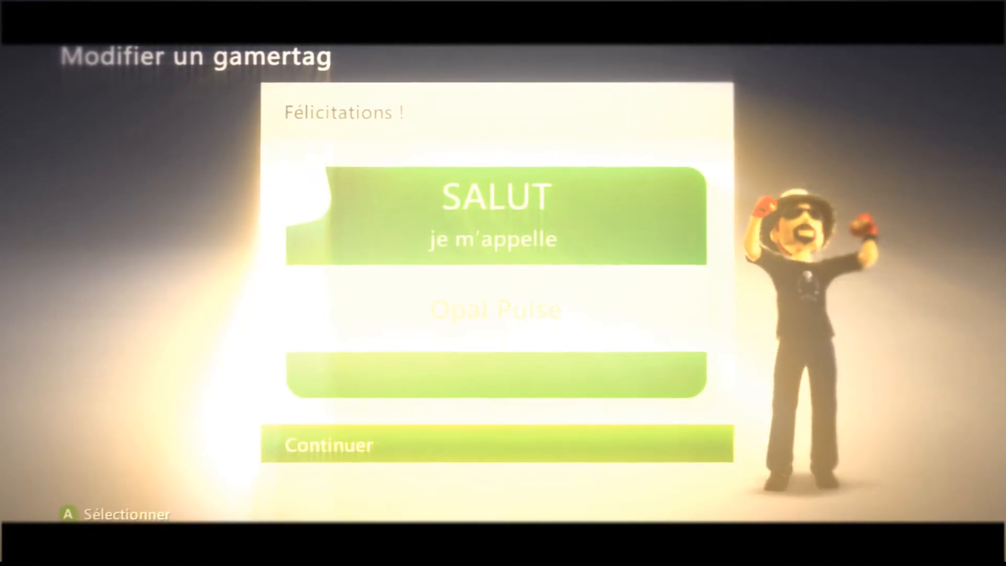
Select Continuer on the Félicitations screen to dismiss the 'Opal Pulse' confirmation
{"action": "left_click", "coordinate": [497, 445]}
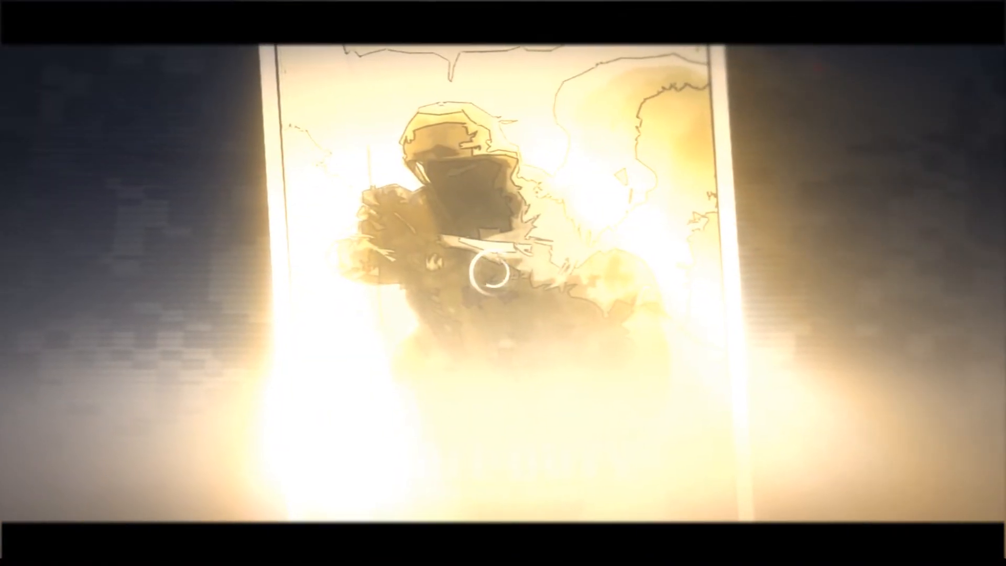